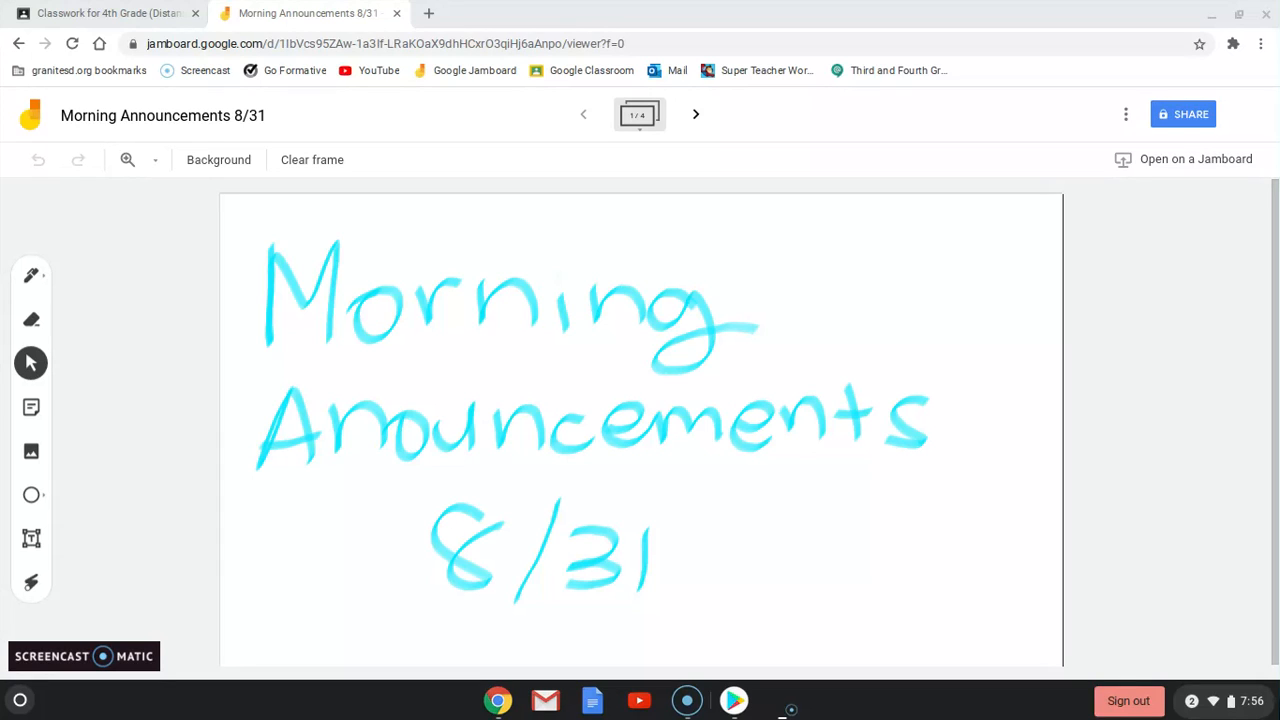
Advance from the title frame to the 'google meets every day @ 11:00-11:15' frame
{"action": "left_click_drag", "start_coordinate": [810, 296], "coordinate": [870, 344]}
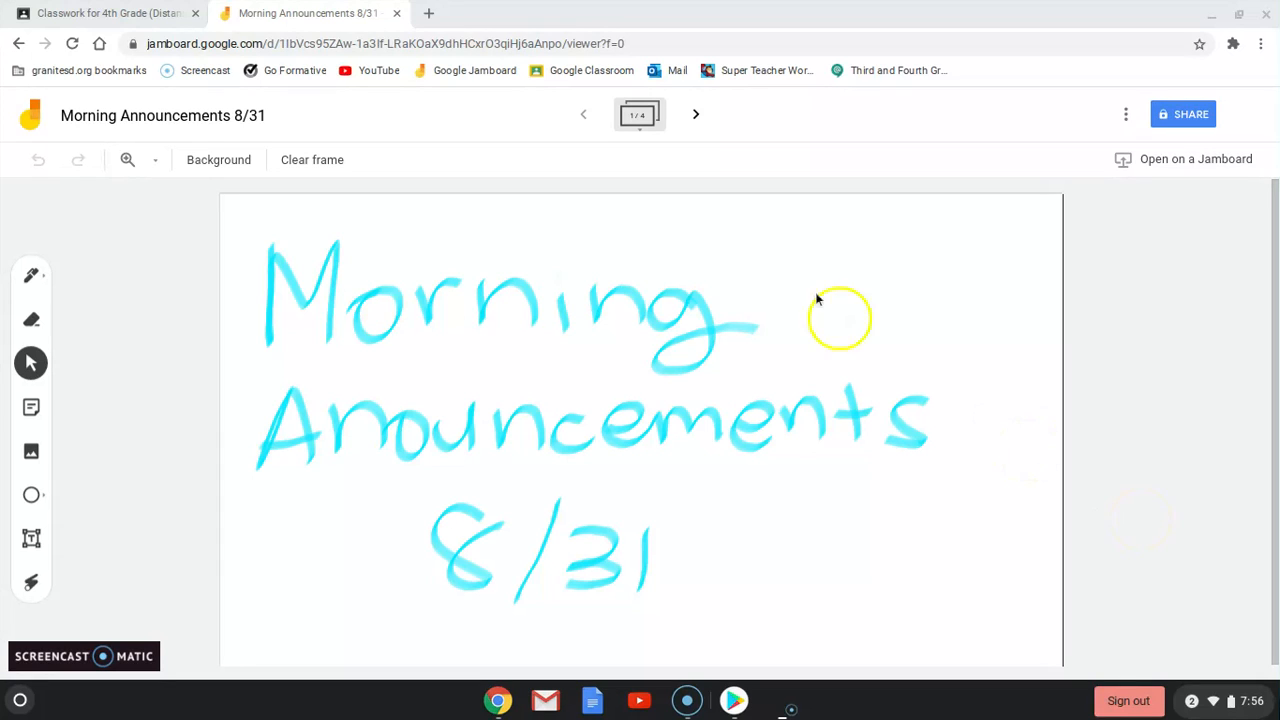
{"action": "left_click", "coordinate": [696, 114]}
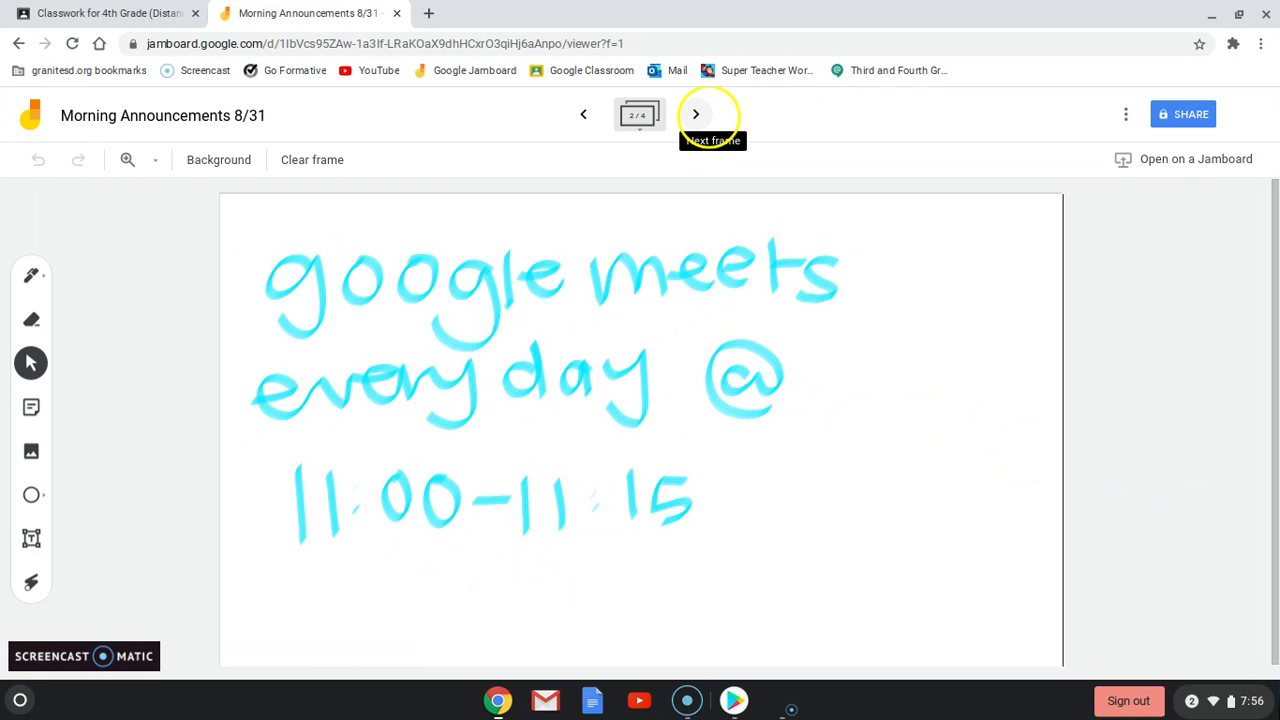
{"action": "mouse_move", "coordinate": [156, 8]}
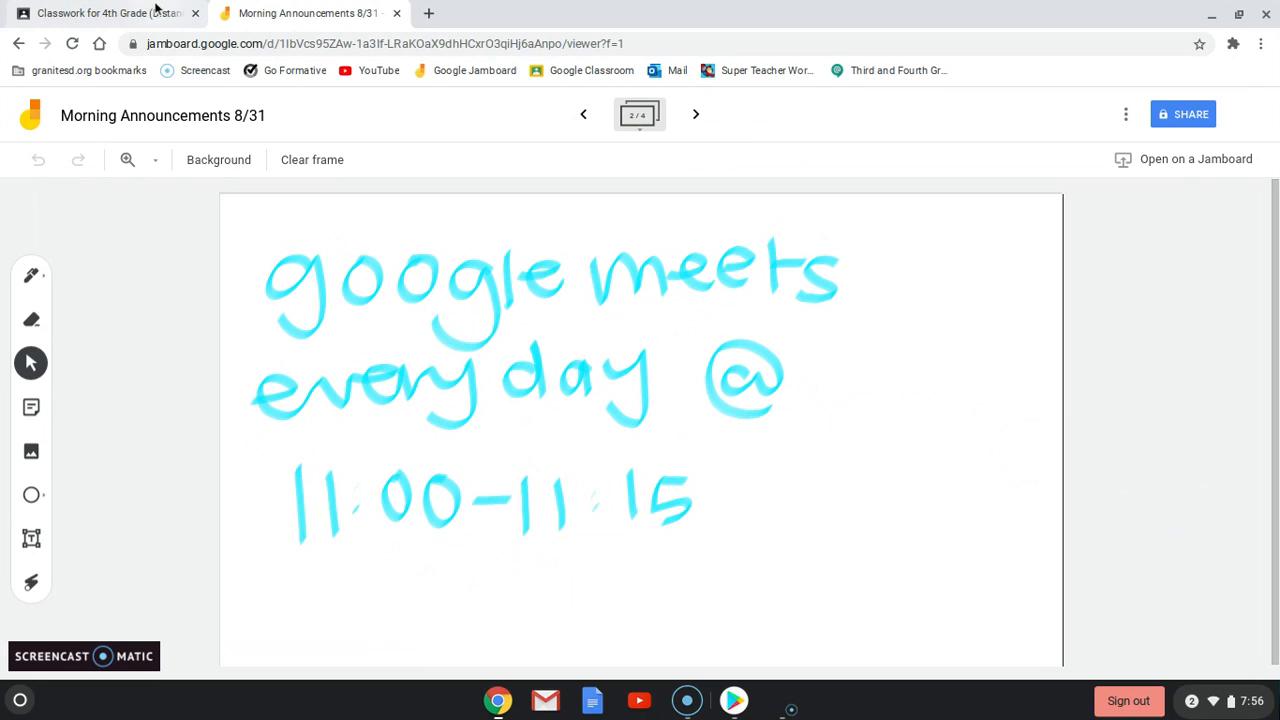
{"action": "mouse_move", "coordinate": [104, 12]}
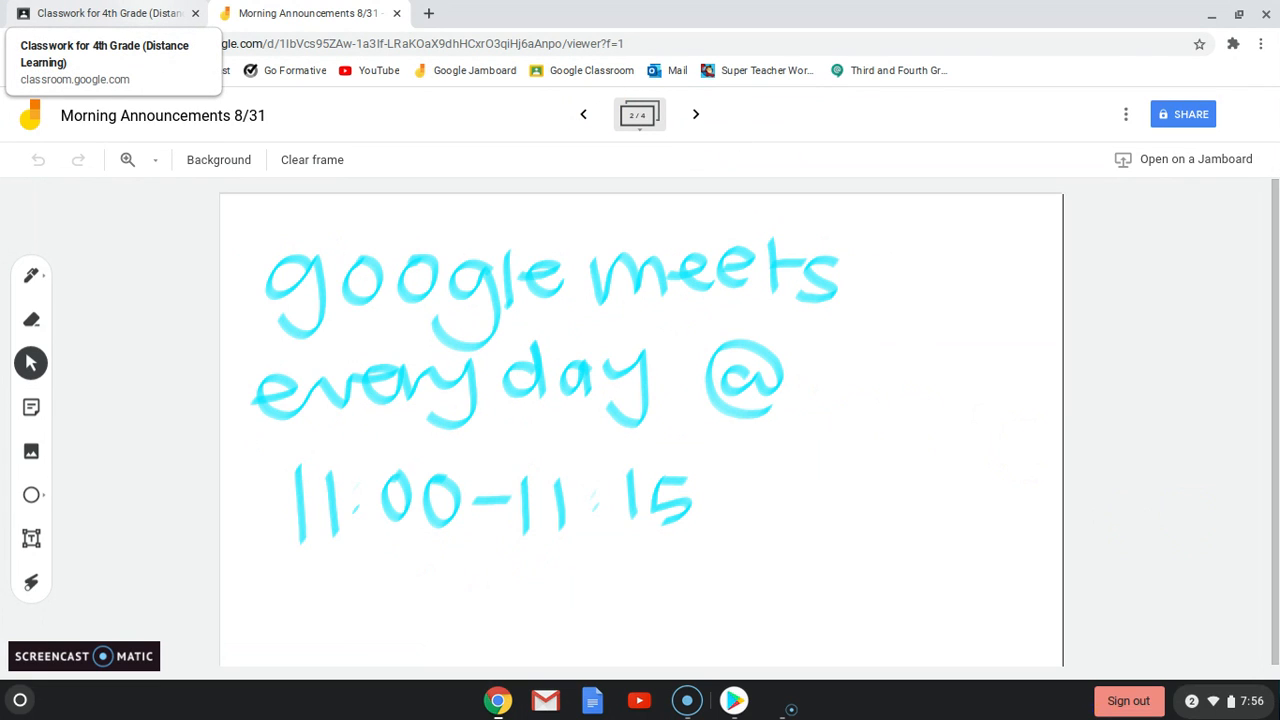
Switch to Google Classroom and review the Monday 8/31/20 classwork for 4th Grade (Distance Learning)
{"action": "left_click", "coordinate": [100, 12]}
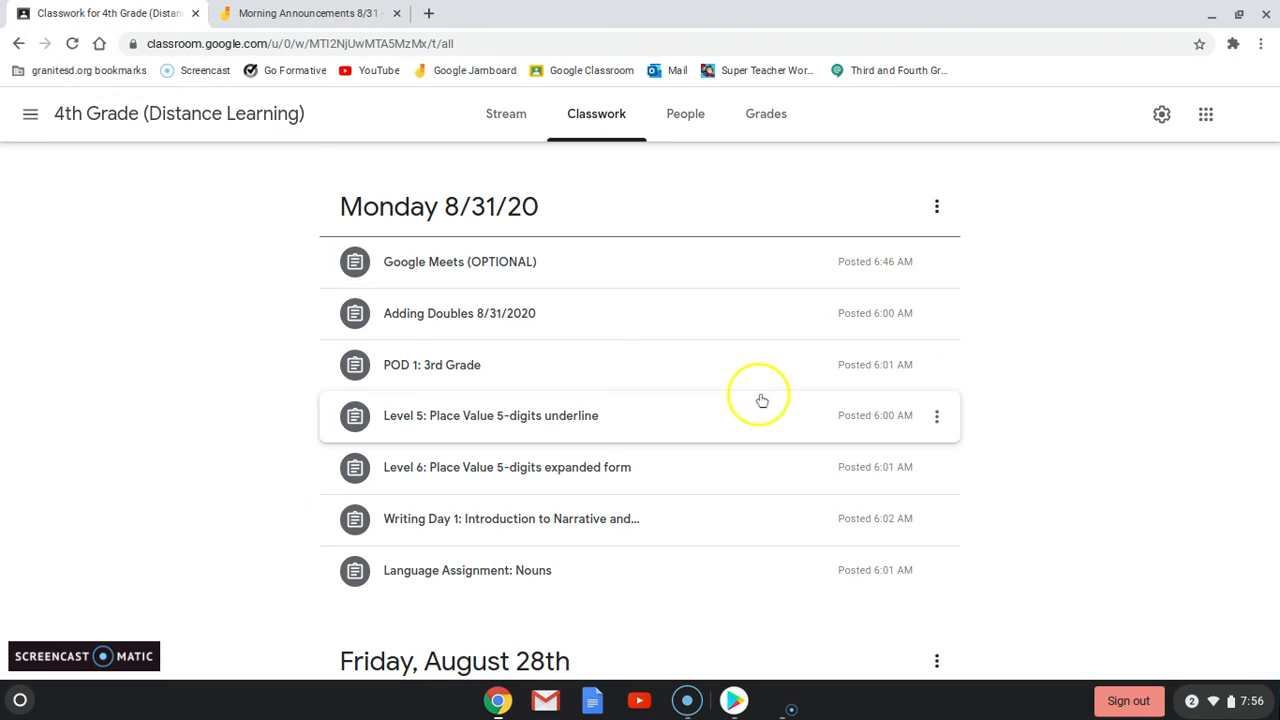
{"action": "mouse_move", "coordinate": [1146, 458]}
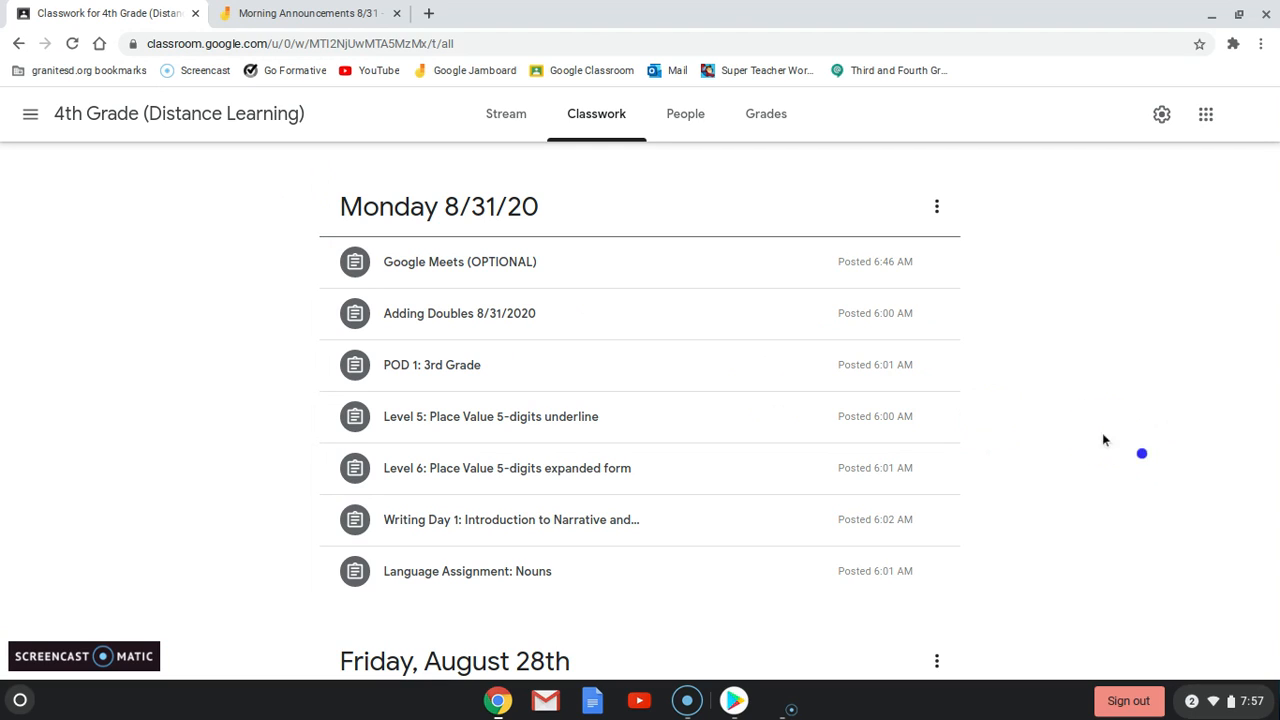
{"action": "mouse_move", "coordinate": [324, 154]}
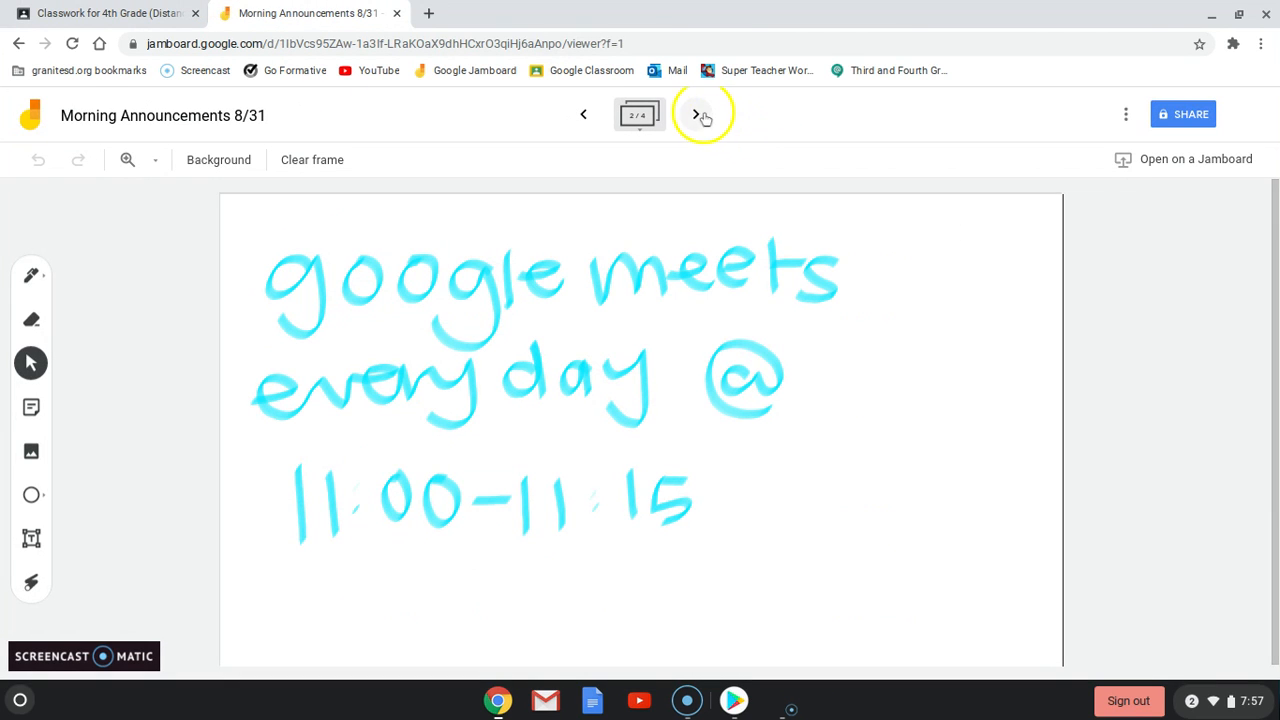
Advance through the 'First Question on formative' frame to the '2nd question' frame
{"action": "left_click", "coordinate": [696, 114]}
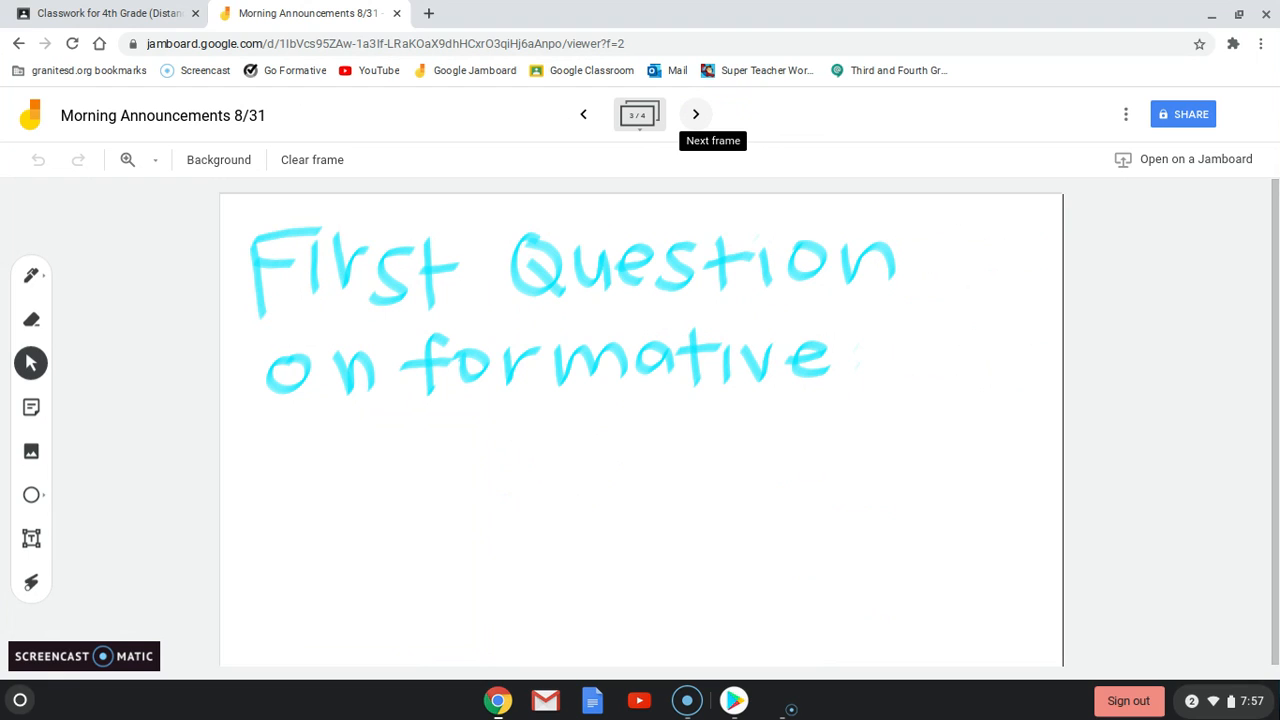
{"action": "left_click", "coordinate": [696, 114]}
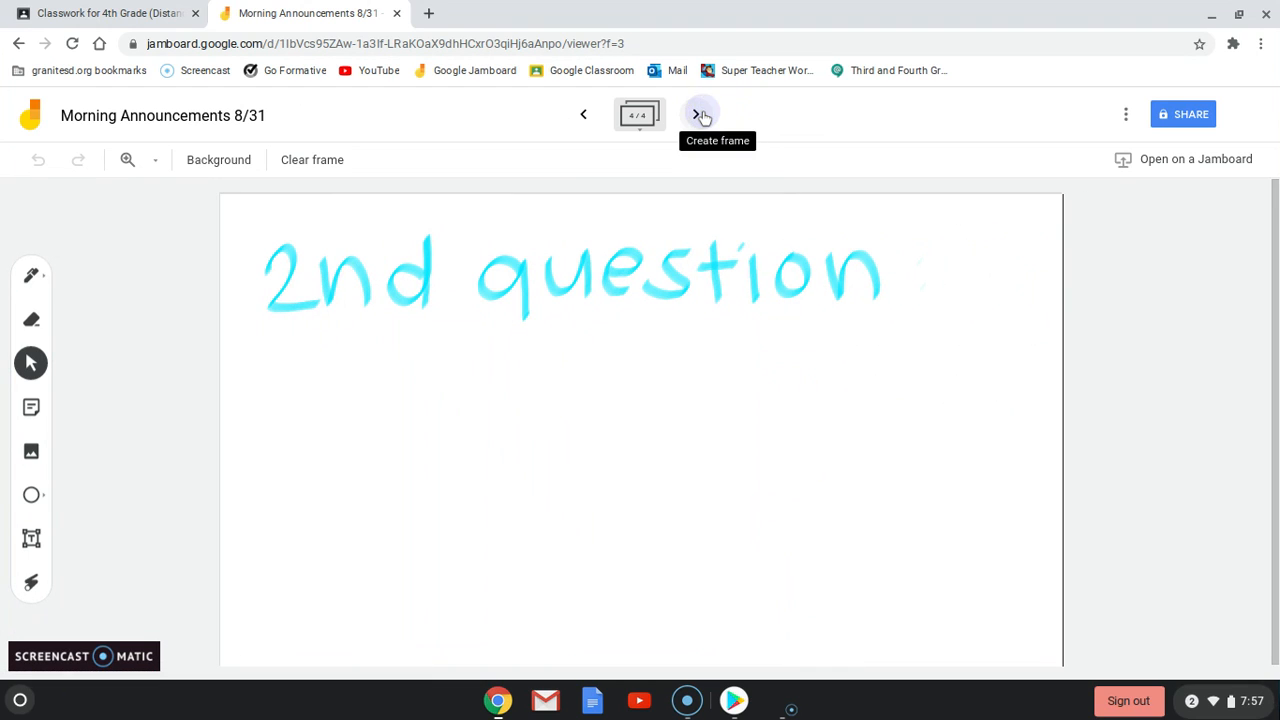